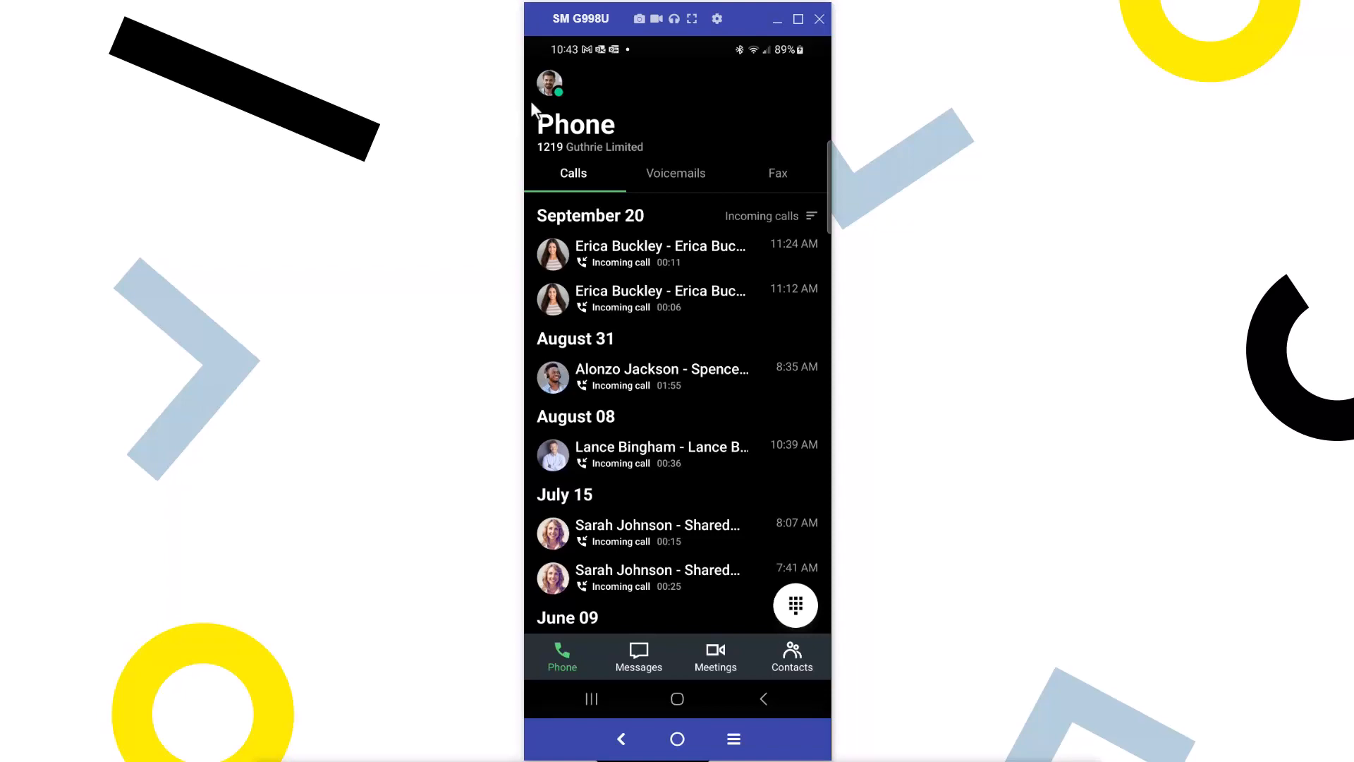
# Step: Reach the account Settings screen from the profile avatar on the Phone screen
pyautogui.click(548, 83)
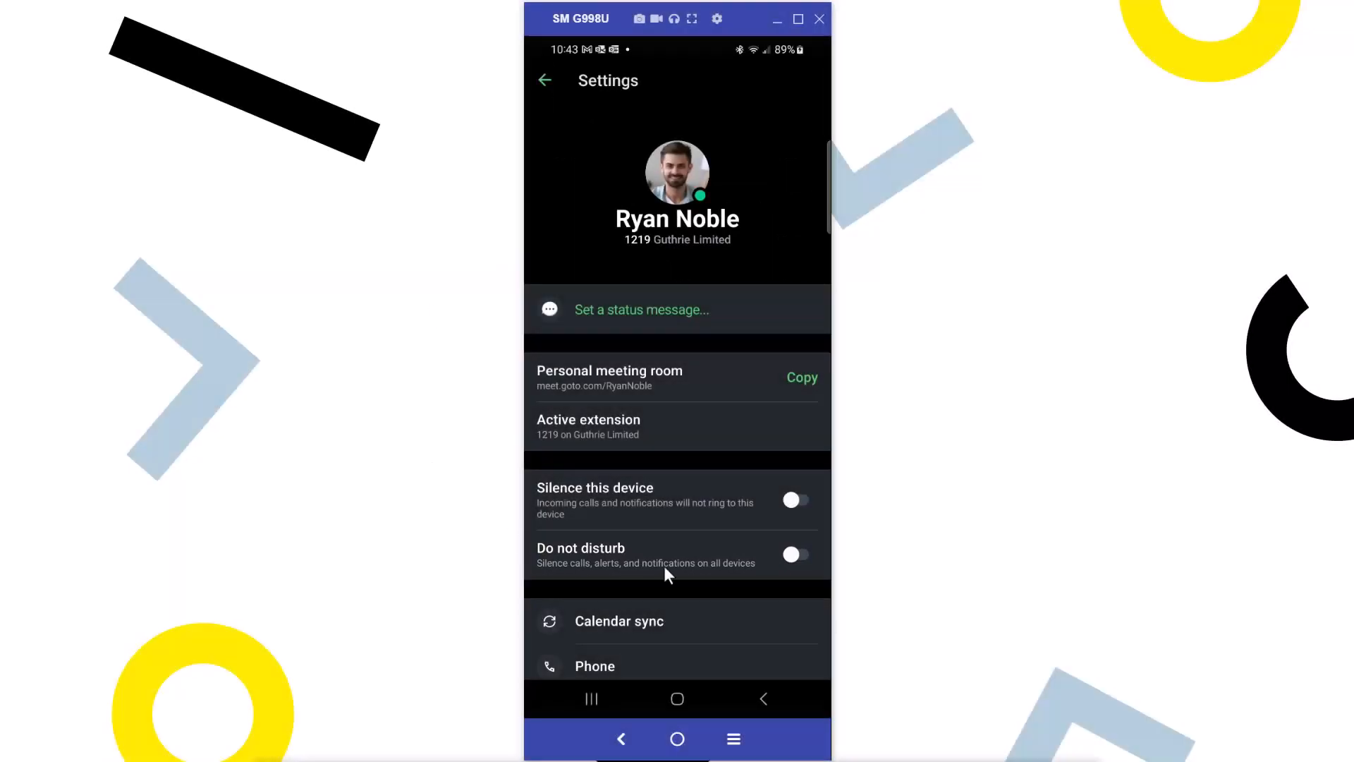
# Step: Enable Do not disturb so call history shows it active until turned off
pyautogui.click(796, 554)
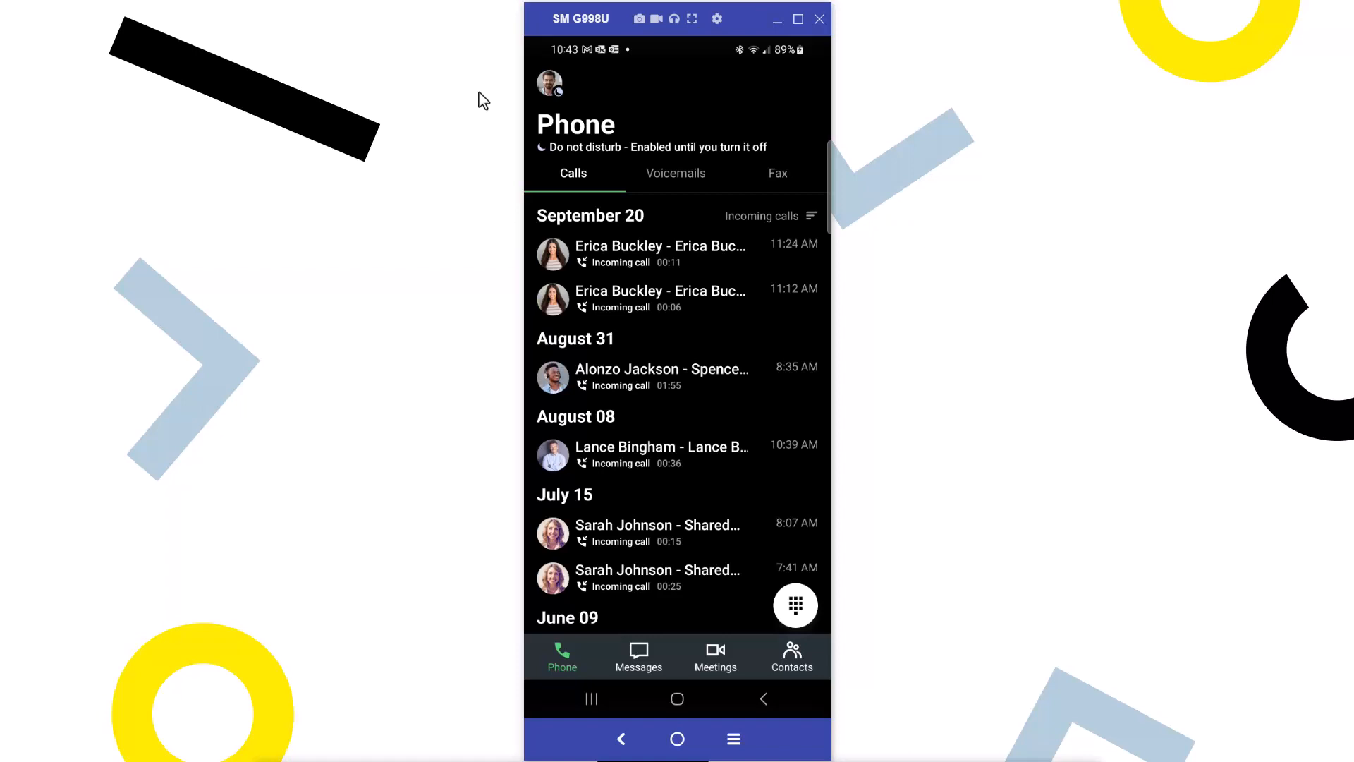
# Step: Switch Do not disturb back off in Settings so the profile status dot turns green
pyautogui.click(549, 83)
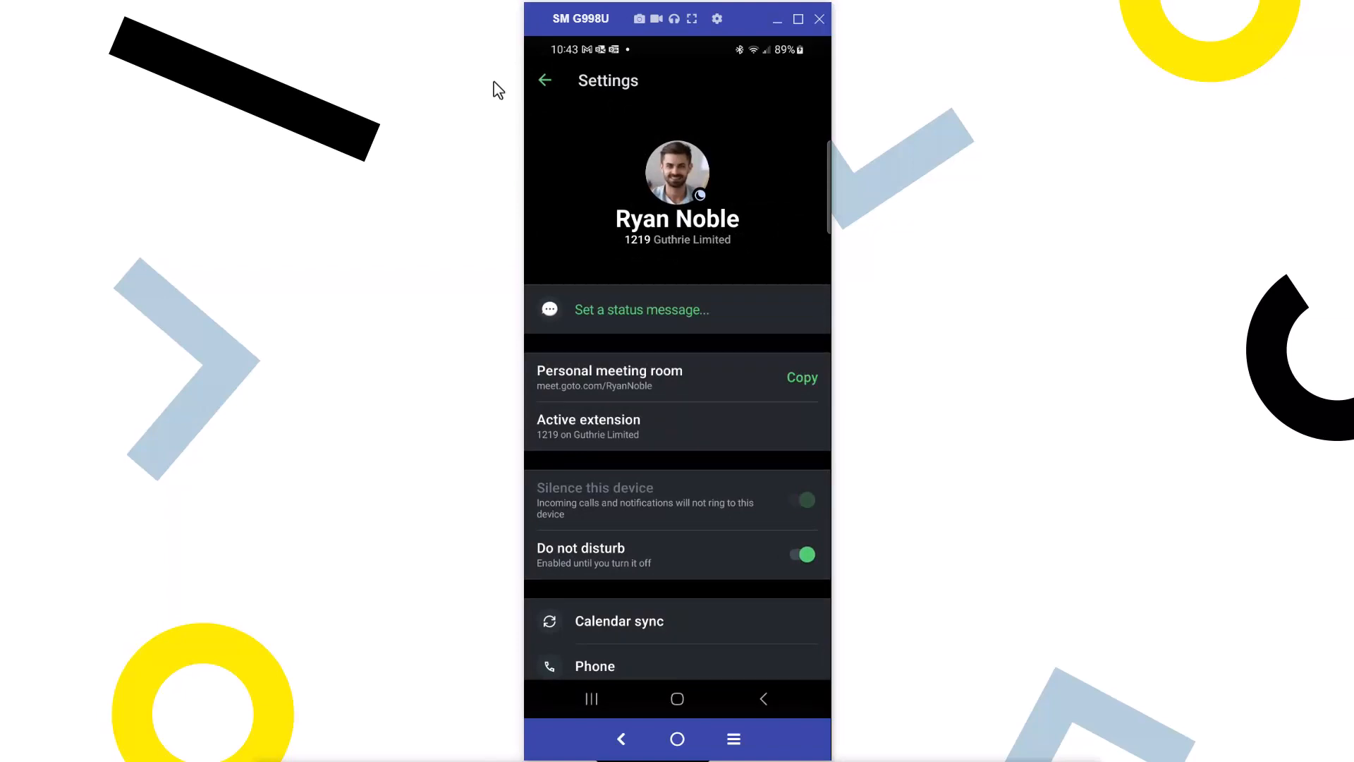
pyautogui.click(801, 554)
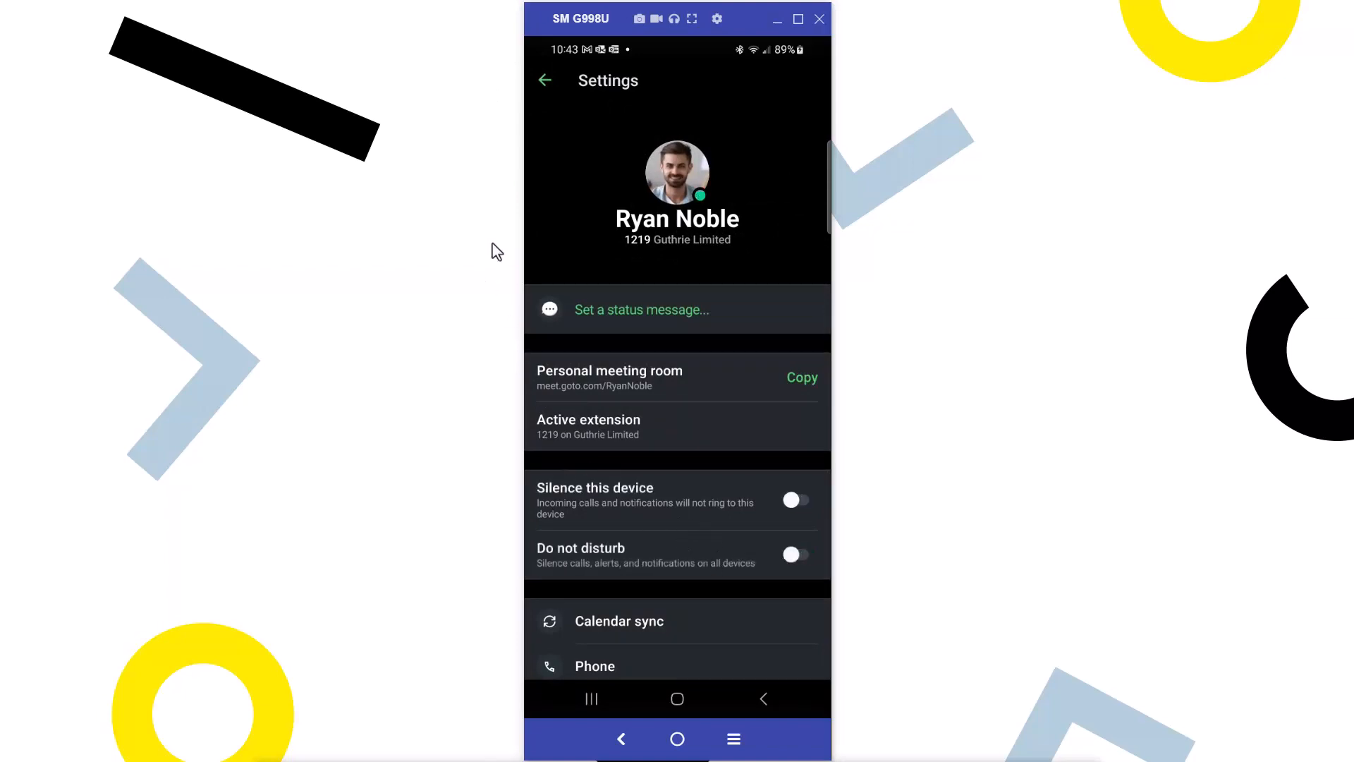